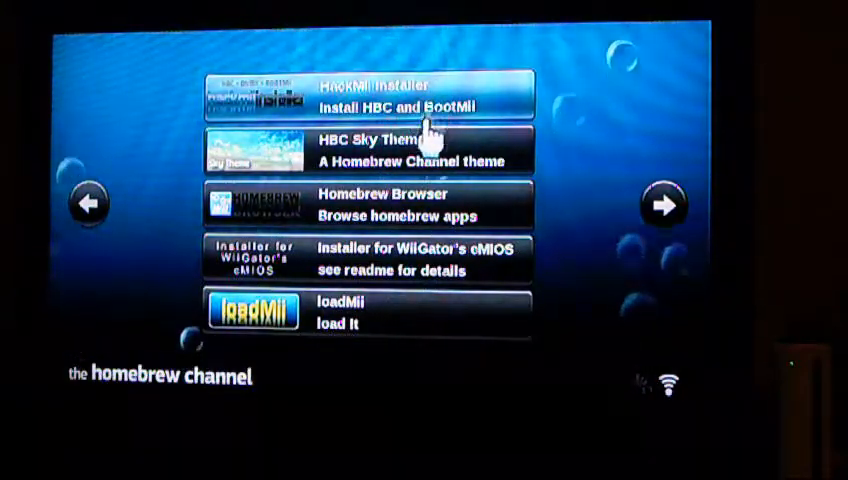
# Open the Homebrew Channel's Home menu with Launch BootMii, exit and shutdown options.
pyautogui.click(360, 95)
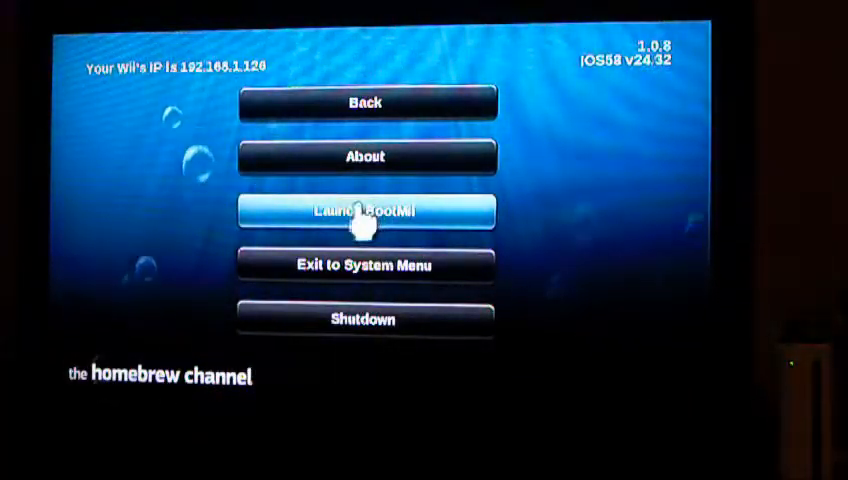
# Launch BootMii from the Homebrew Channel menu.
pyautogui.click(364, 210)
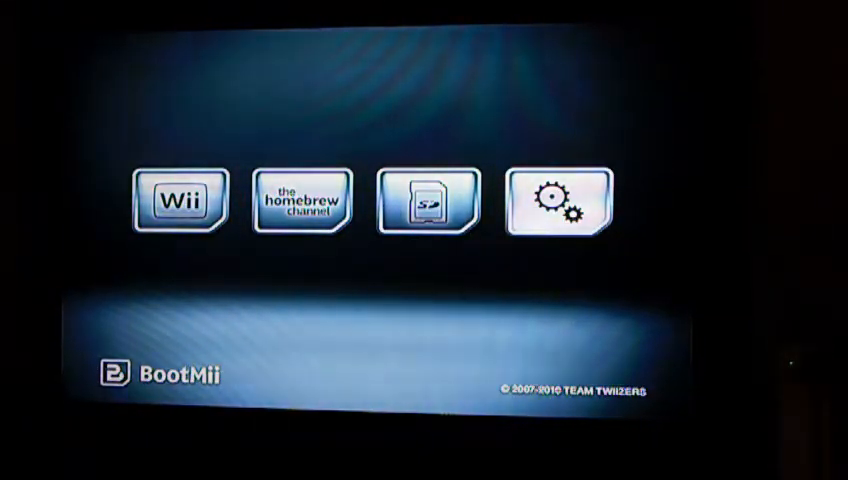
# Choose the SD card icon in BootMii's main menu.
pyautogui.click(552, 198)
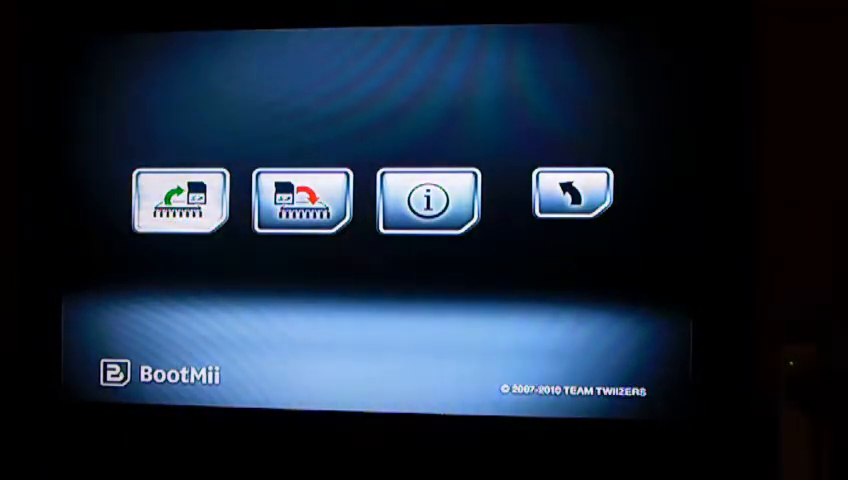
# Start the NAND backup to SD, confirming the overwrite of nand.bin.
pyautogui.click(180, 200)
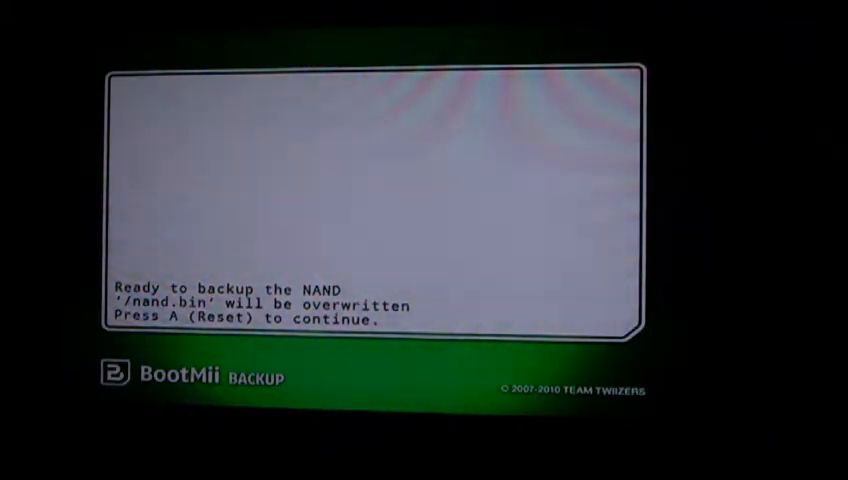
pyautogui.press('a')
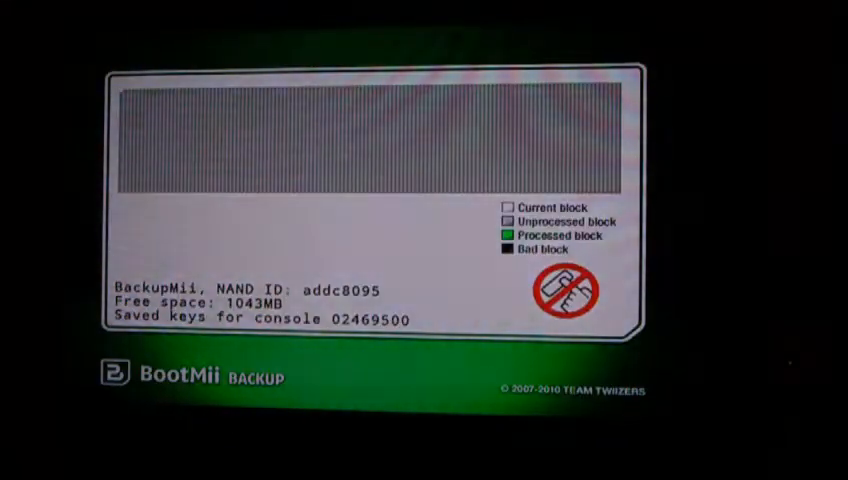